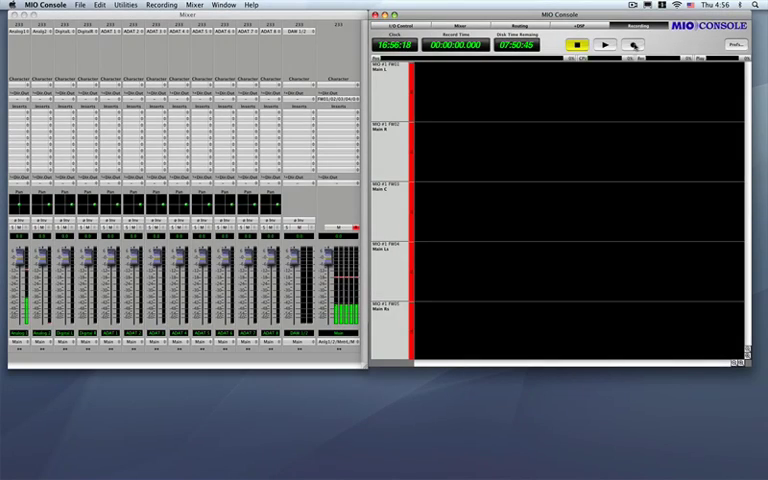
- Start recording the L, R, C, Ls and Rs Main bus channels
click(632, 45)
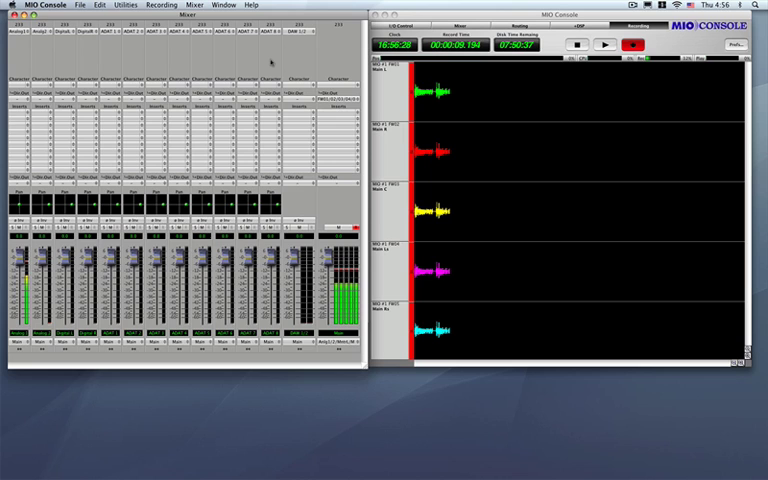
click(195, 5)
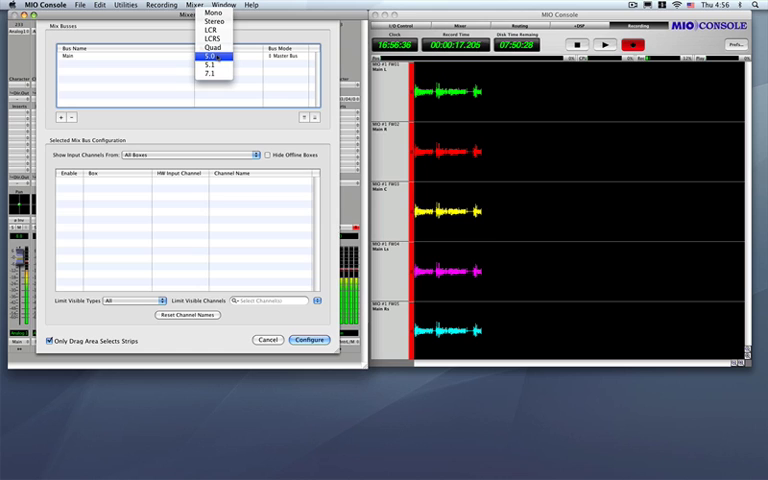
mouse_move(213, 22)
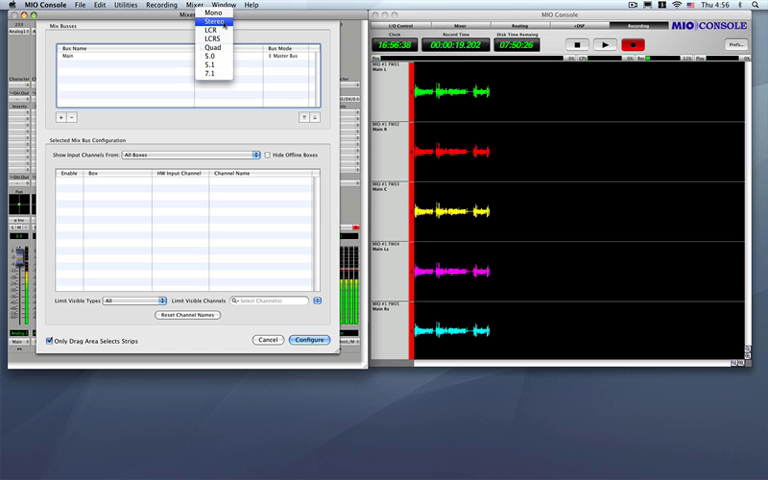
click(215, 22)
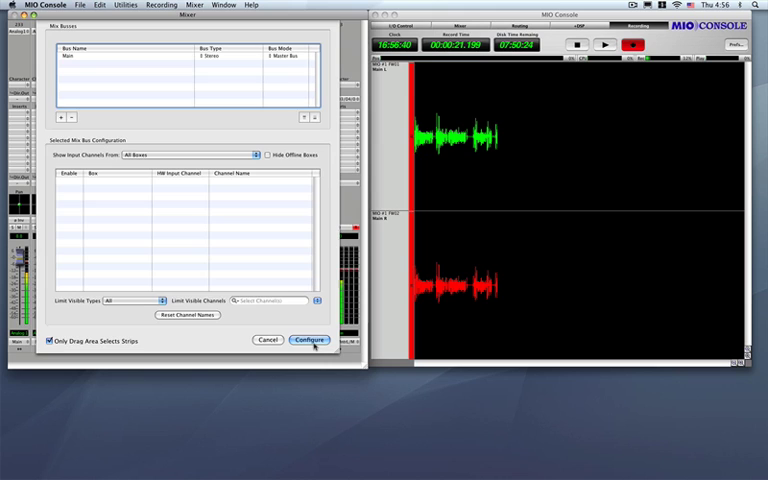
click(308, 340)
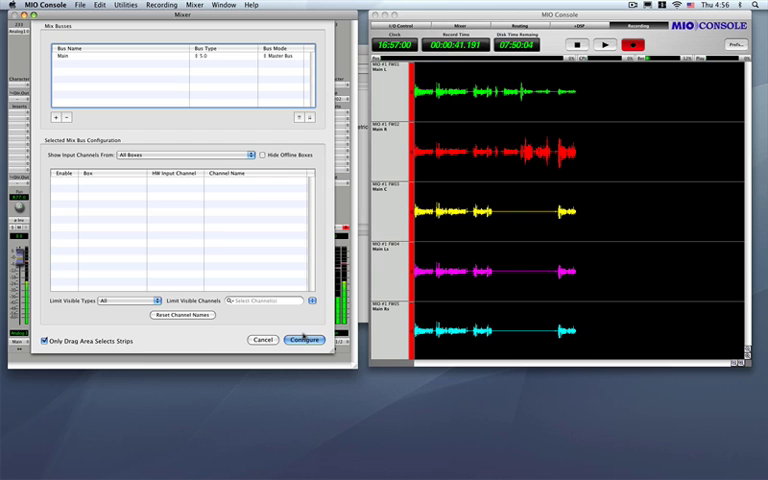
click(303, 340)
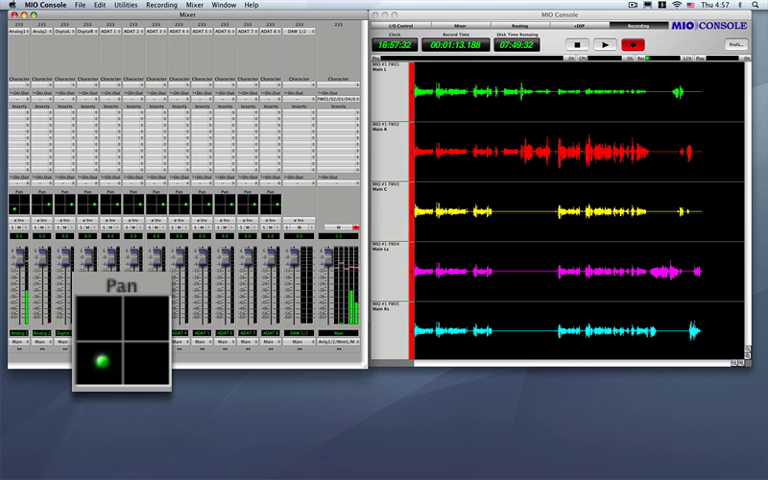
- Drag the first input's surround pan puck into the rear-left corner
drag(96, 365, 90, 375)
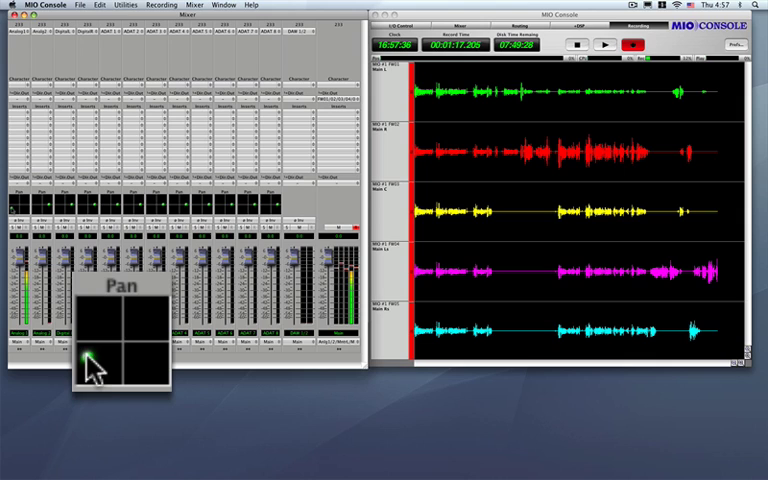
drag(88, 360, 88, 355)
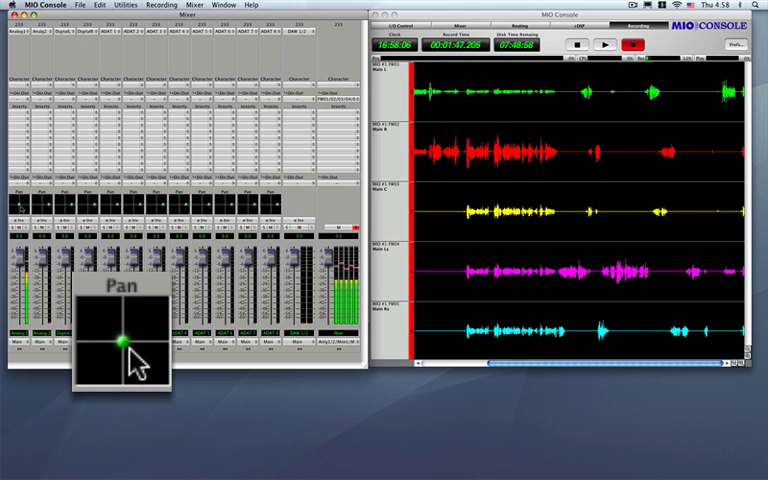
- Move the first input's surround pan through centre and rear-left, settling slightly off centre
drag(118, 340, 95, 380)
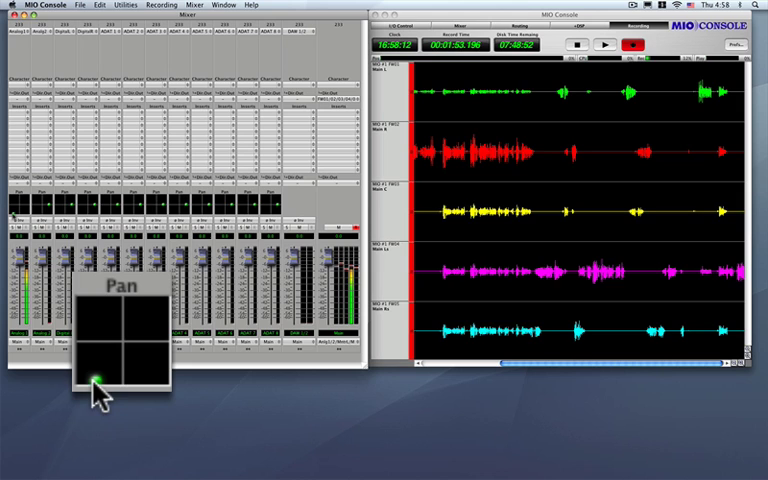
drag(98, 378, 122, 339)
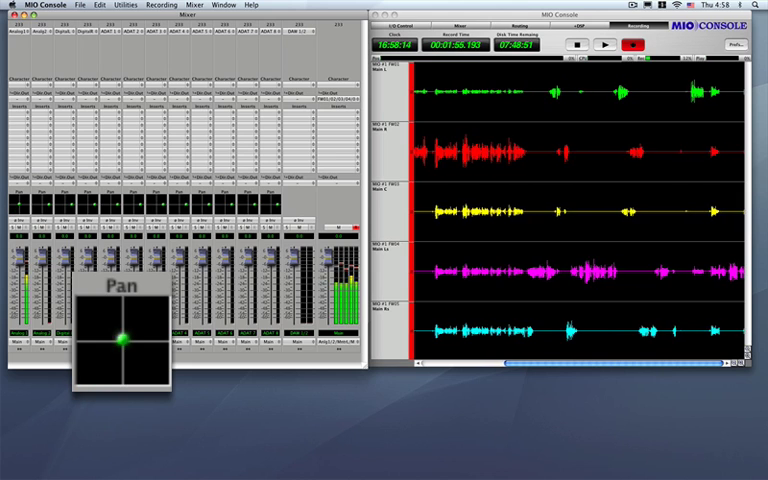
drag(122, 335, 152, 305)
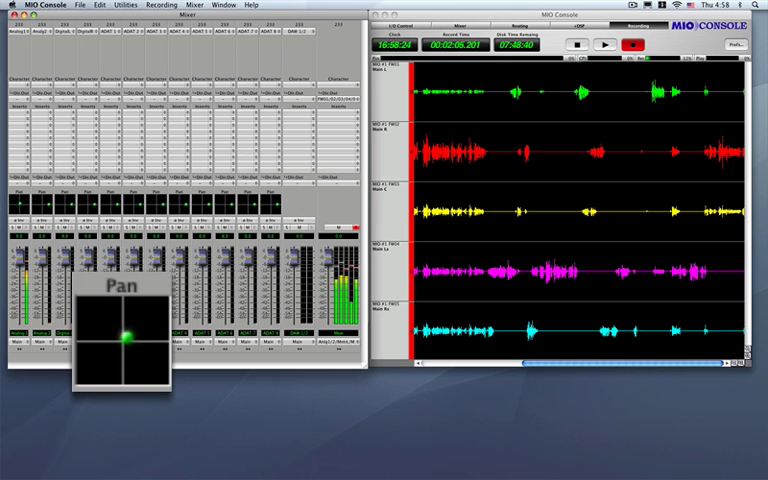
drag(127, 328, 85, 380)
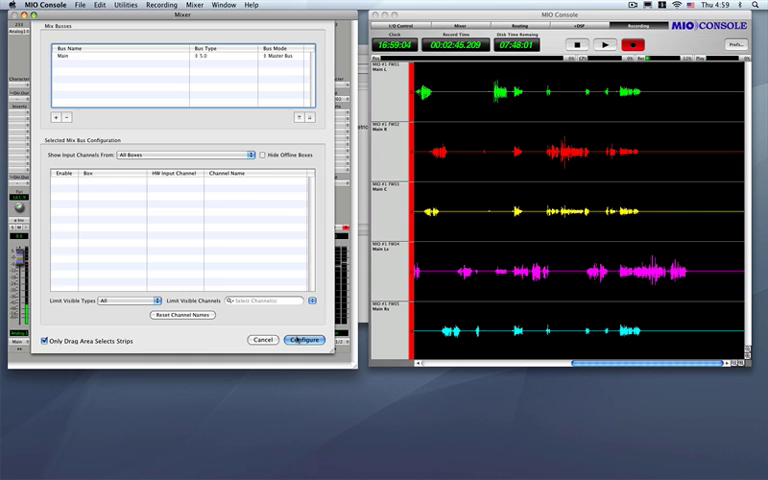
click(304, 340)
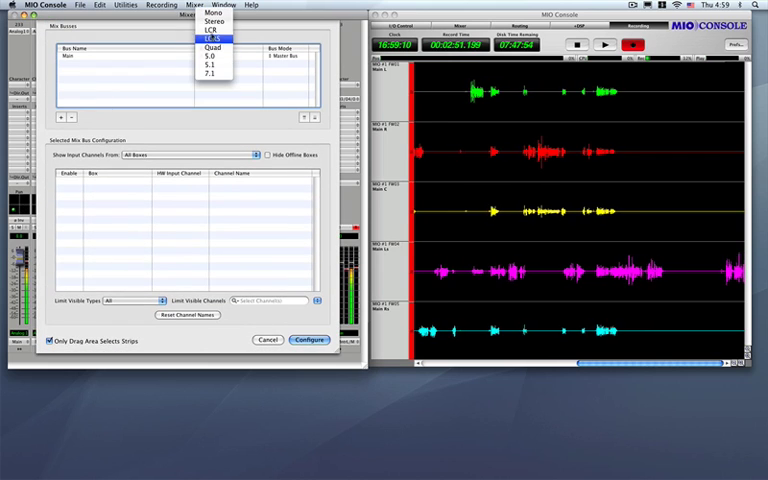
click(216, 22)
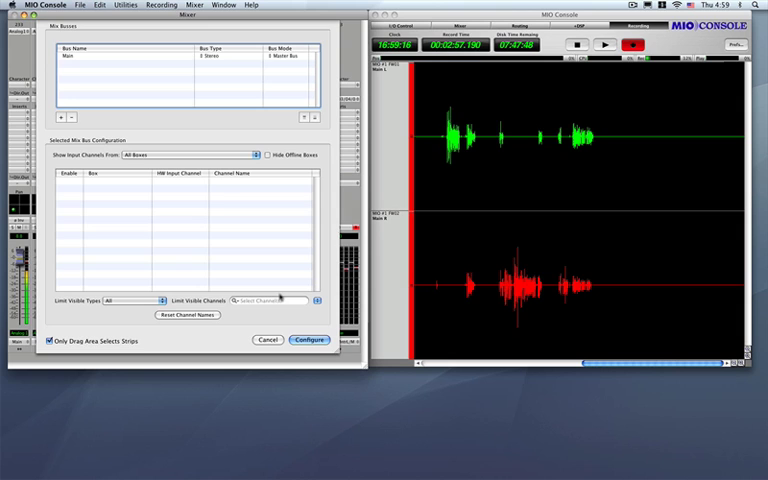
click(309, 339)
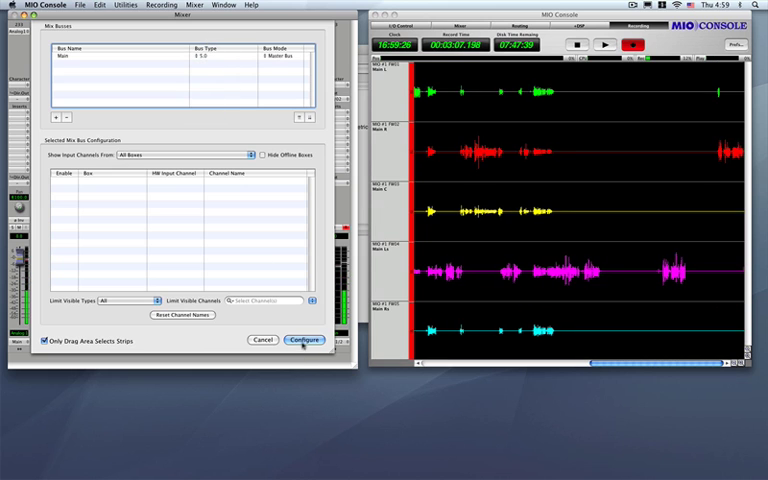
click(304, 340)
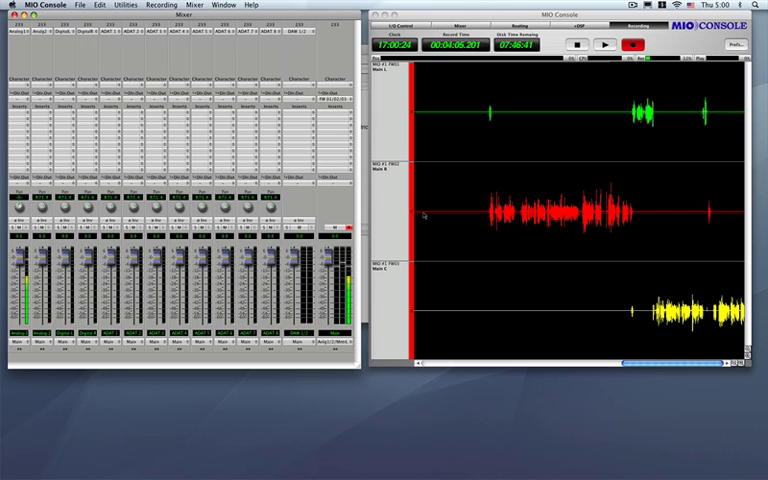
click(194, 5)
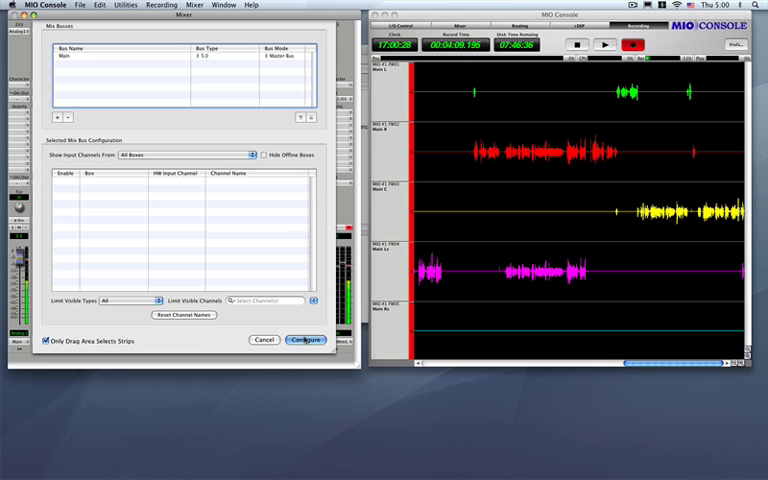
click(305, 340)
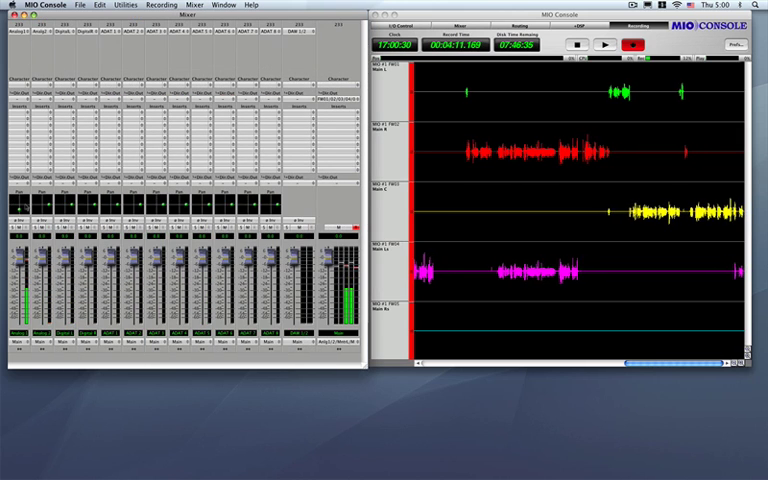